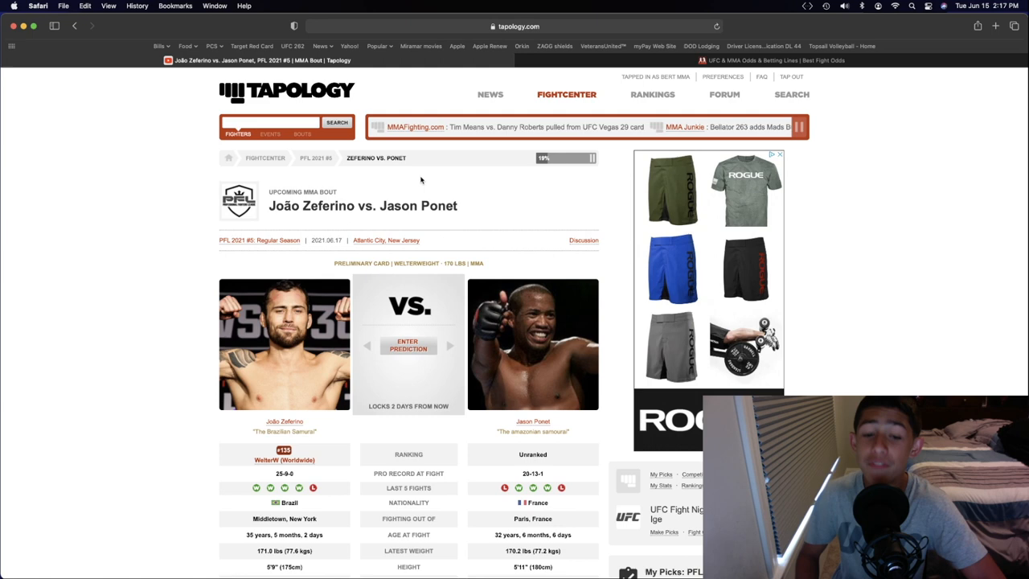
scroll(down, 3)
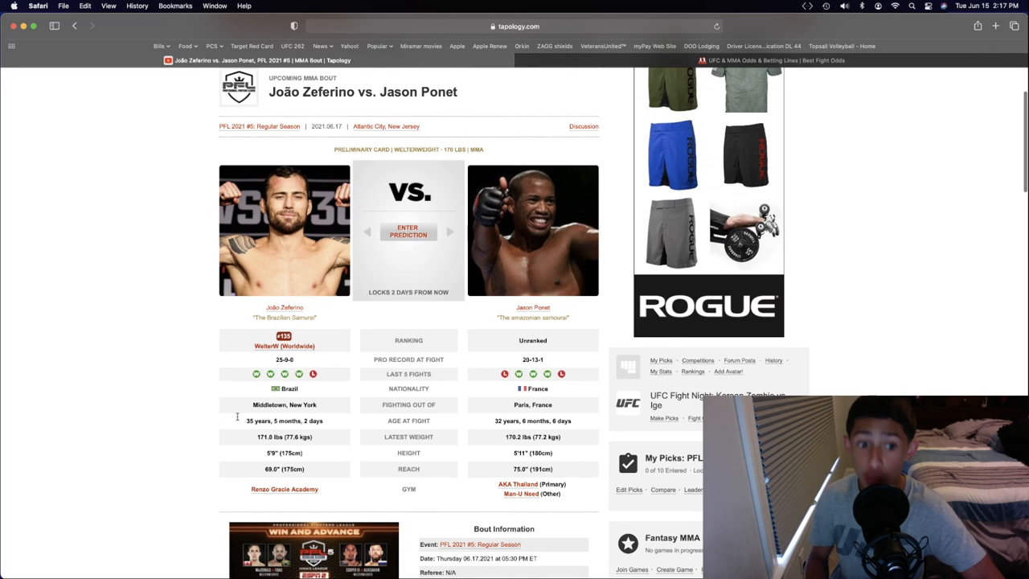
mouse_move(534, 307)
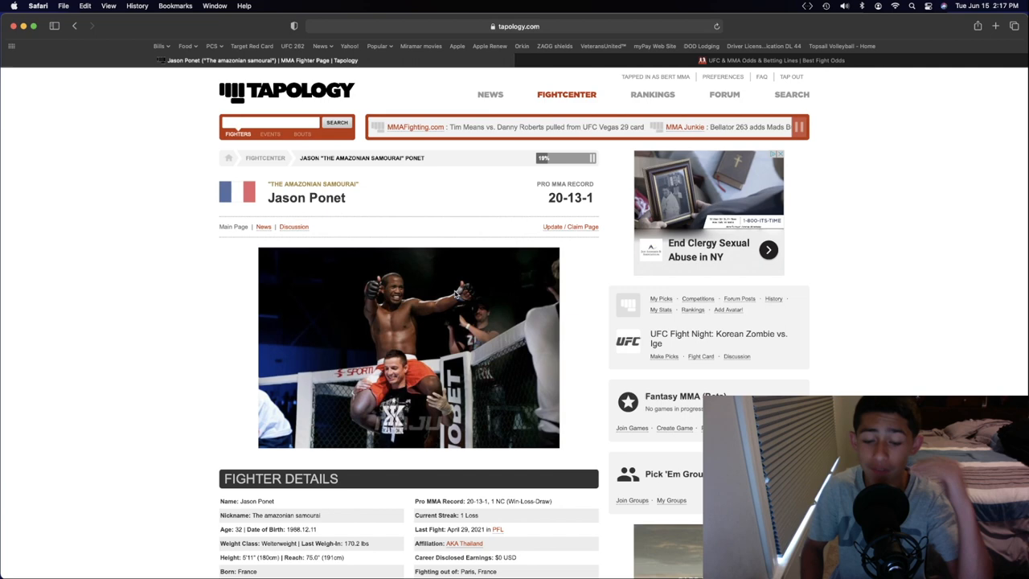
scroll(down, 3)
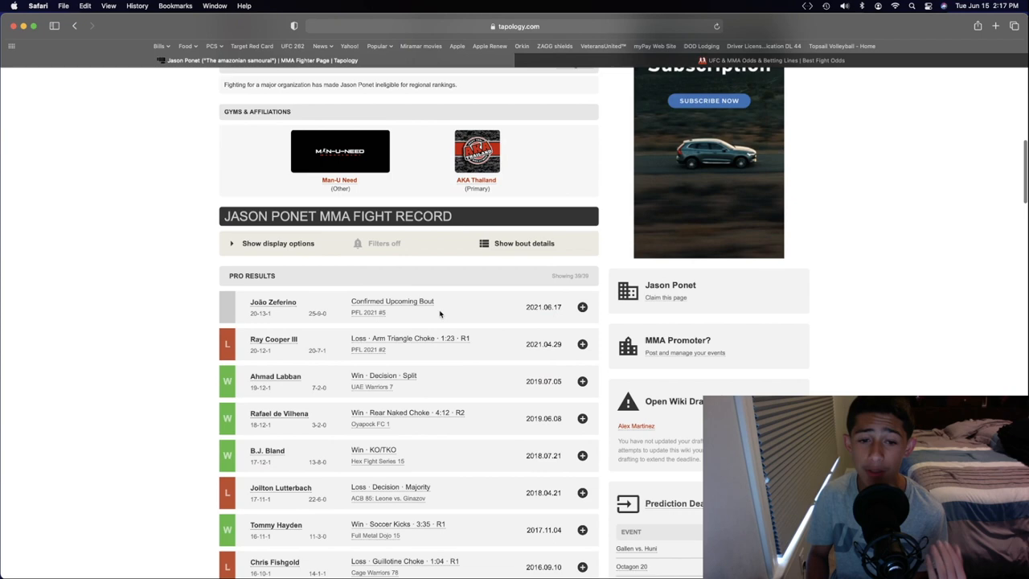
scroll(down, 3)
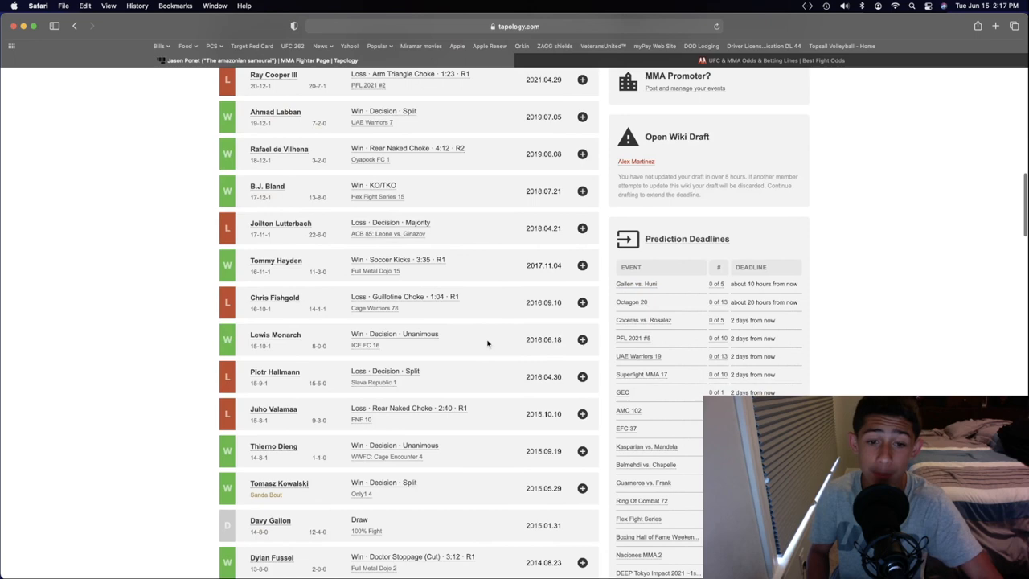
scroll(down, 3)
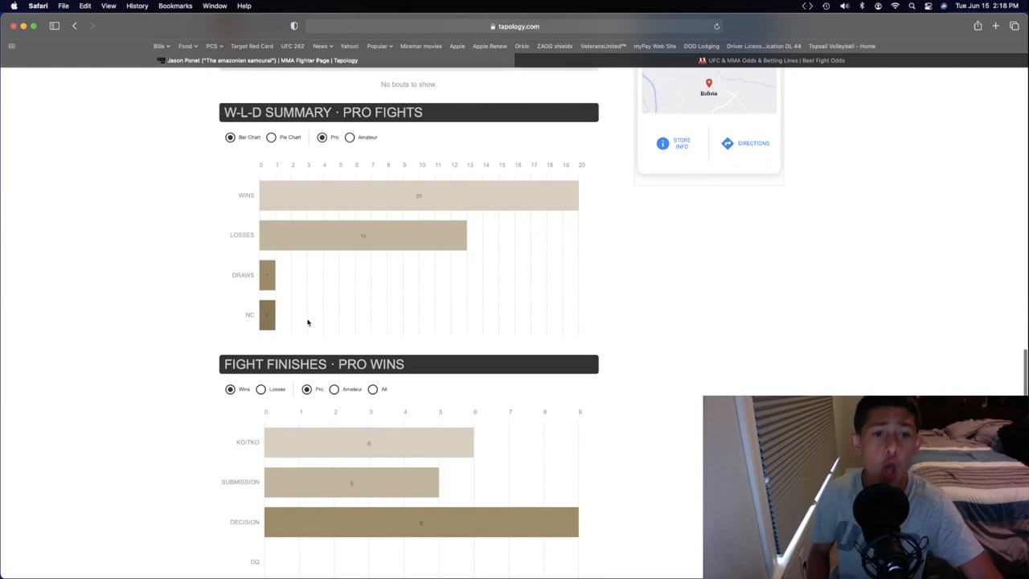